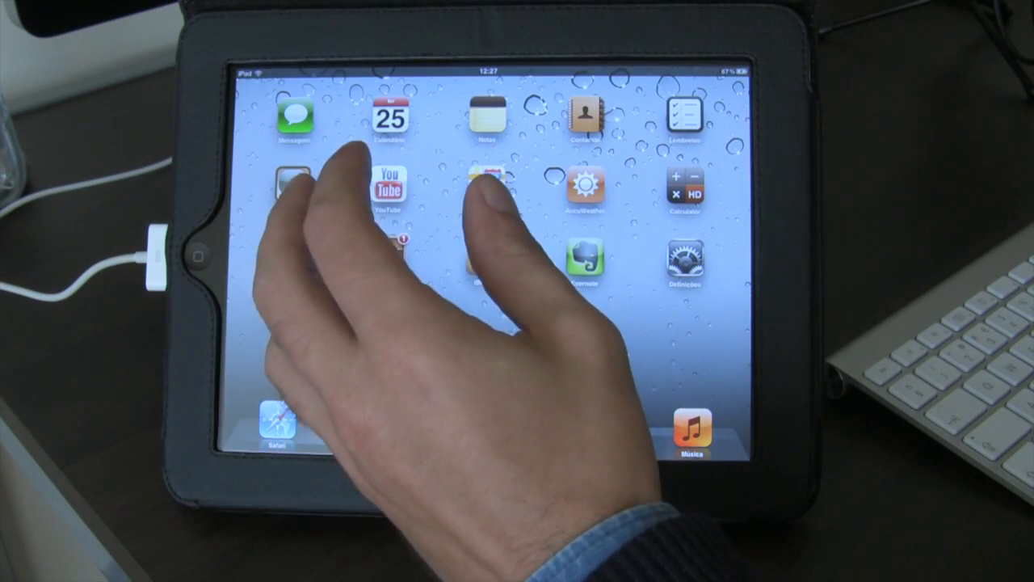
- Bring the redsn0w 0.9.9b5 welcome window into view on the Mac
left_click_drag(565, 283, 323, 283)
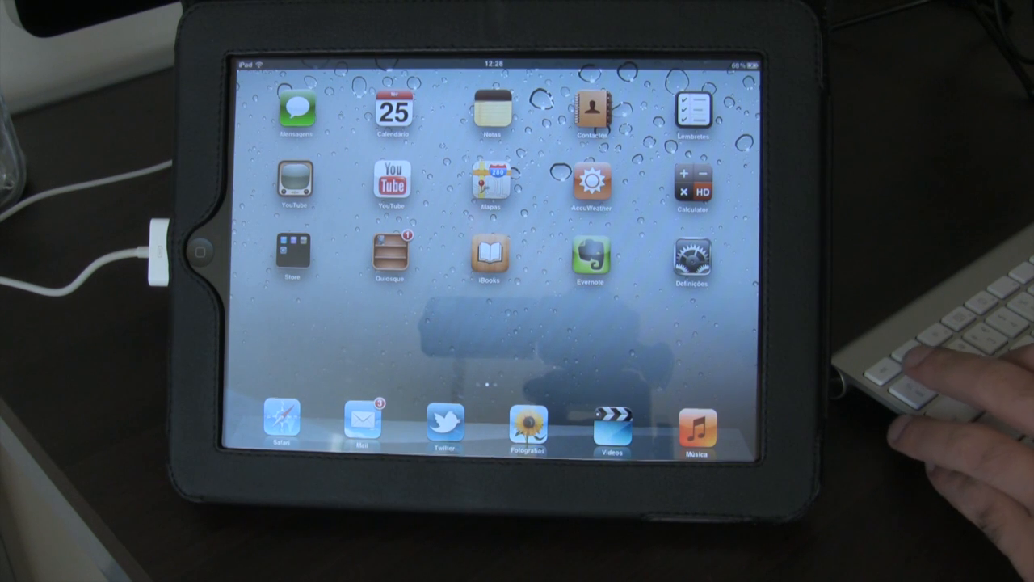
mouse_move(929, 388)
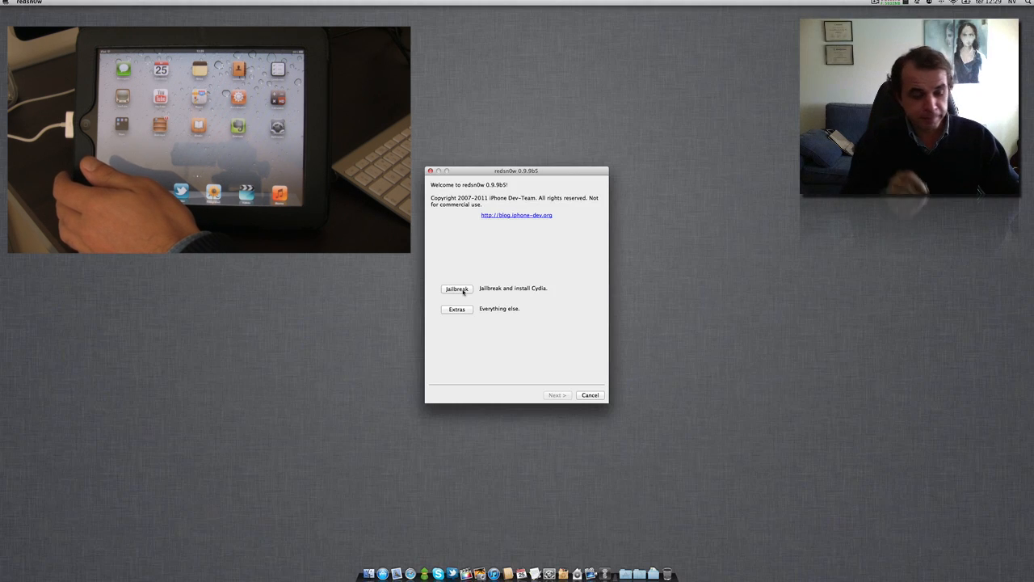
- Choose Jailbreak in redsn0w to get the power-off and plug-in instructions
left_click(456, 288)
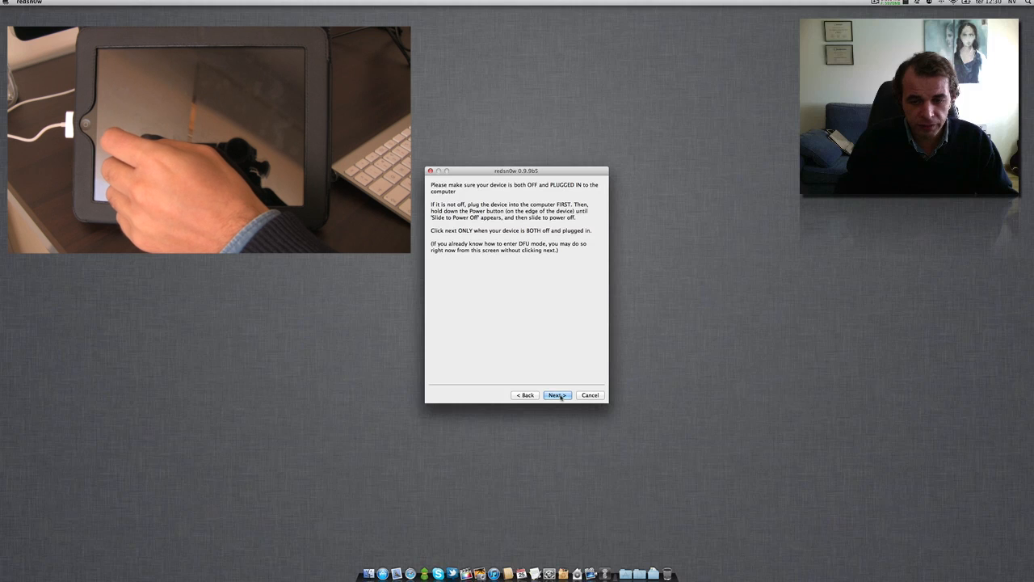
- Confirm the iPad is off and plugged in, then advance through the DFU steps
left_click(556, 394)
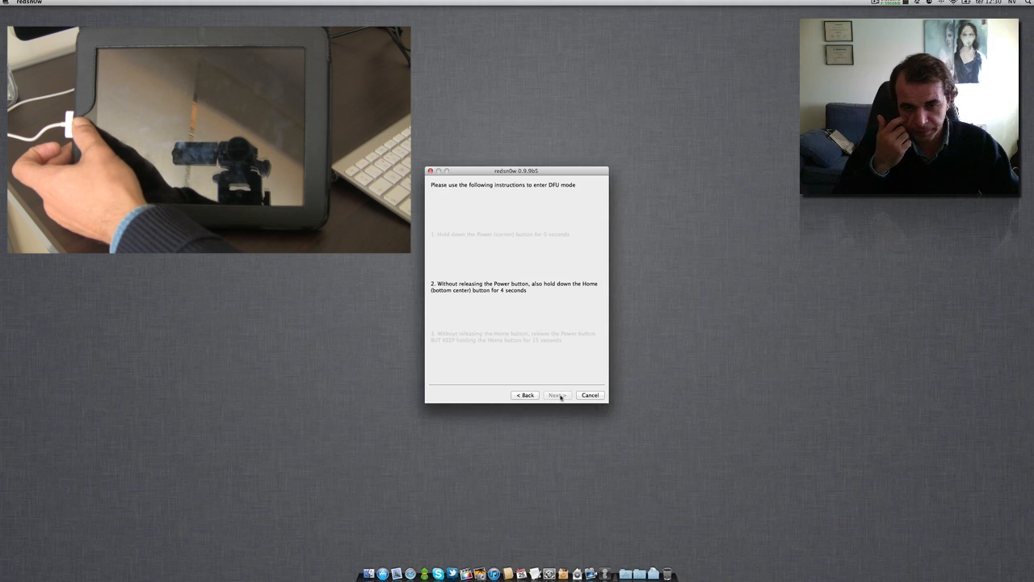
left_click(557, 395)
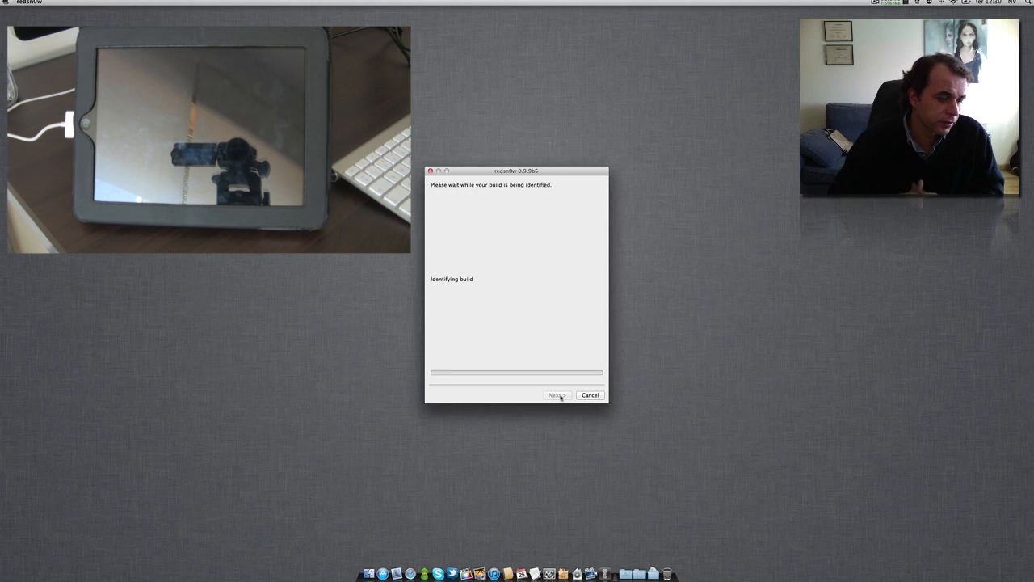
left_click(557, 394)
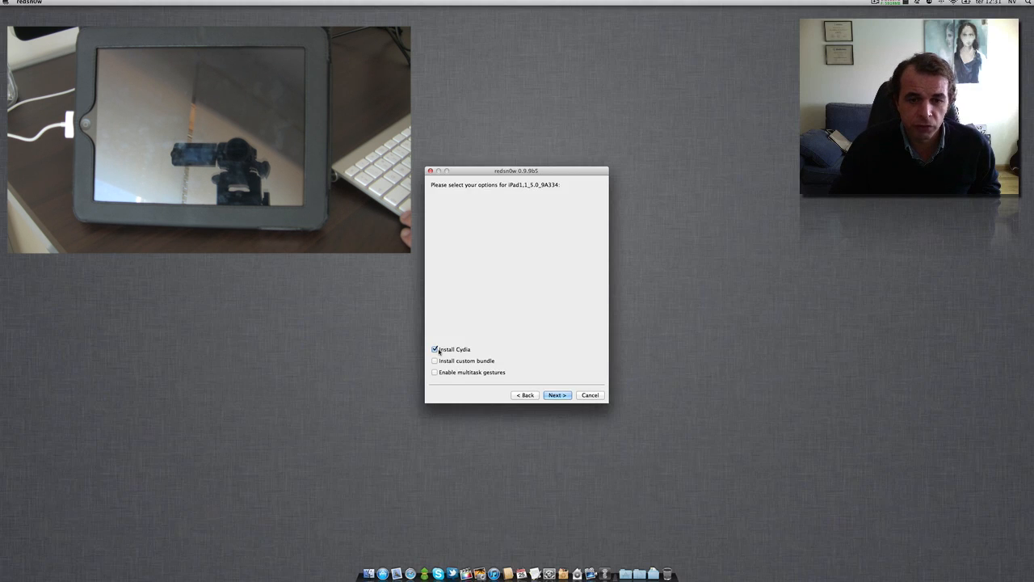
- Uncheck Install Cydia and check Enable multitask gestures in redsn0w's options
left_click(435, 349)
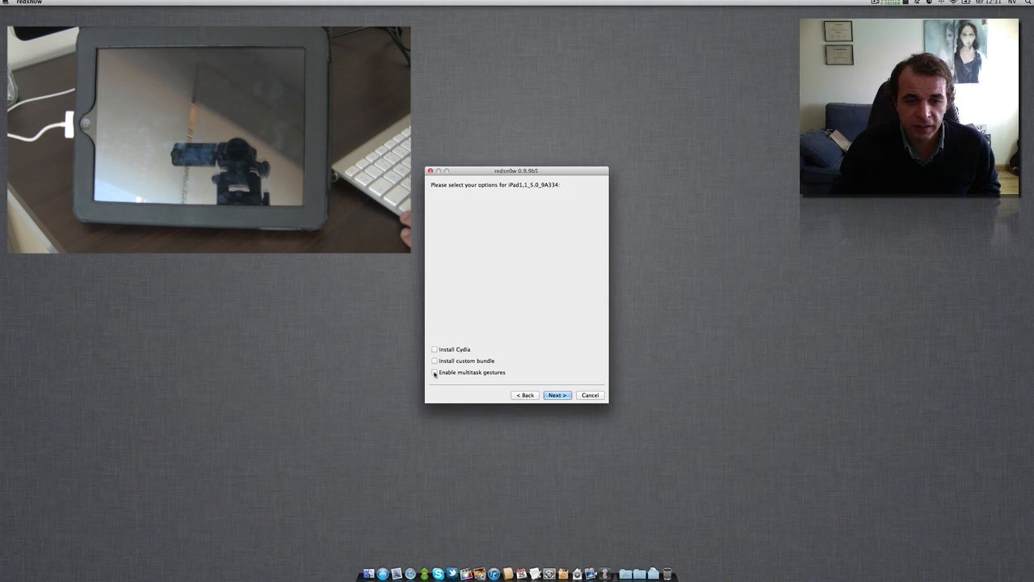
left_click(435, 372)
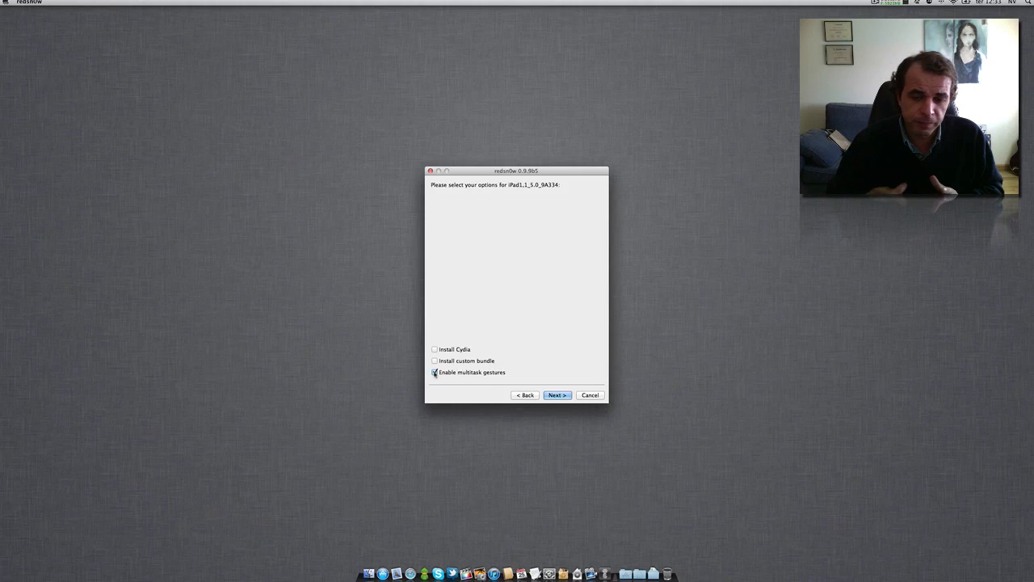
- Keep multitask gestures enabled with Cydia and custom bundle unchecked
left_click(435, 372)
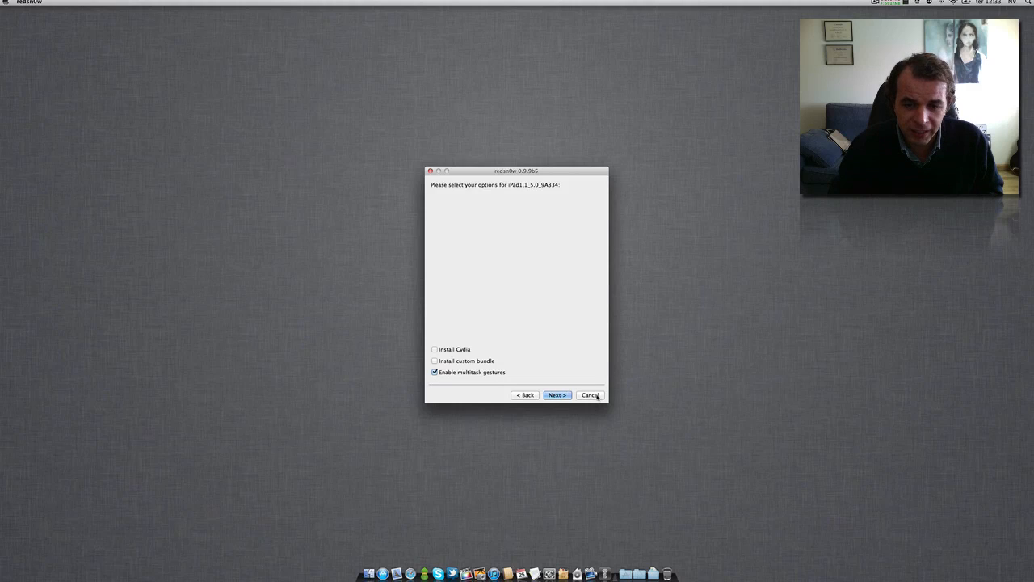
left_click(591, 395)
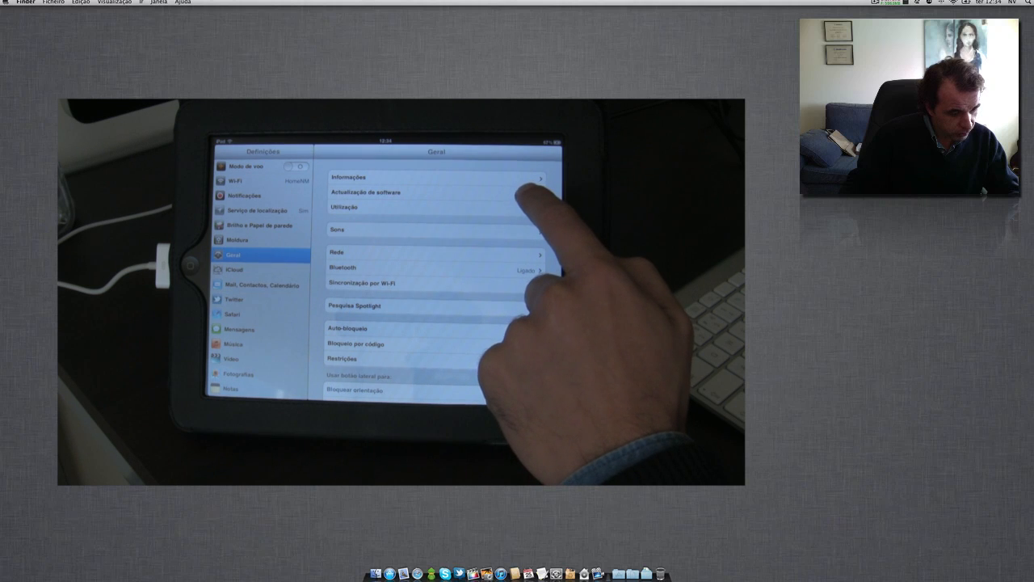
- Open 'Actualização de software' in Settings to confirm iOS 5.0 is up to date
left_click(366, 192)
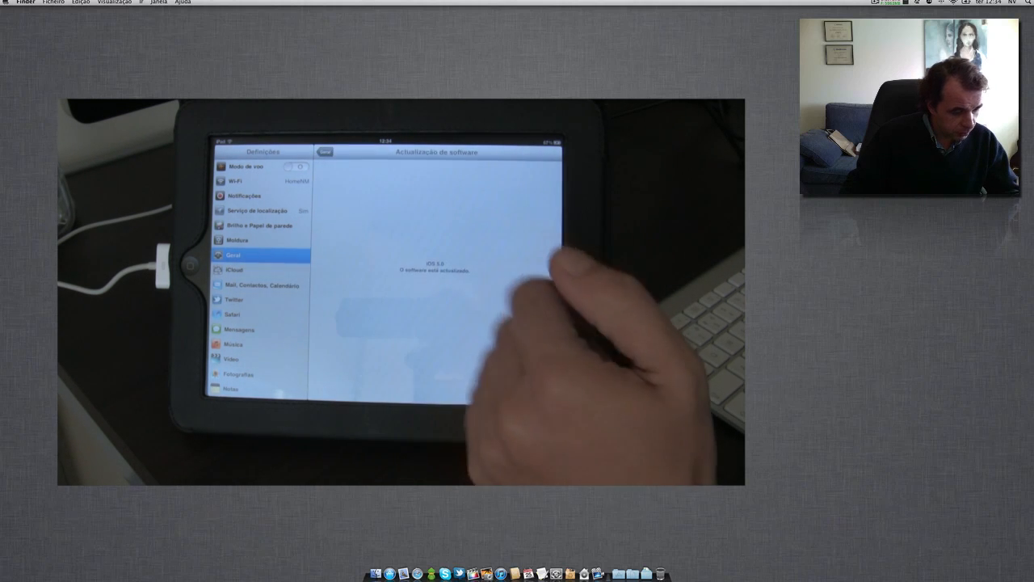